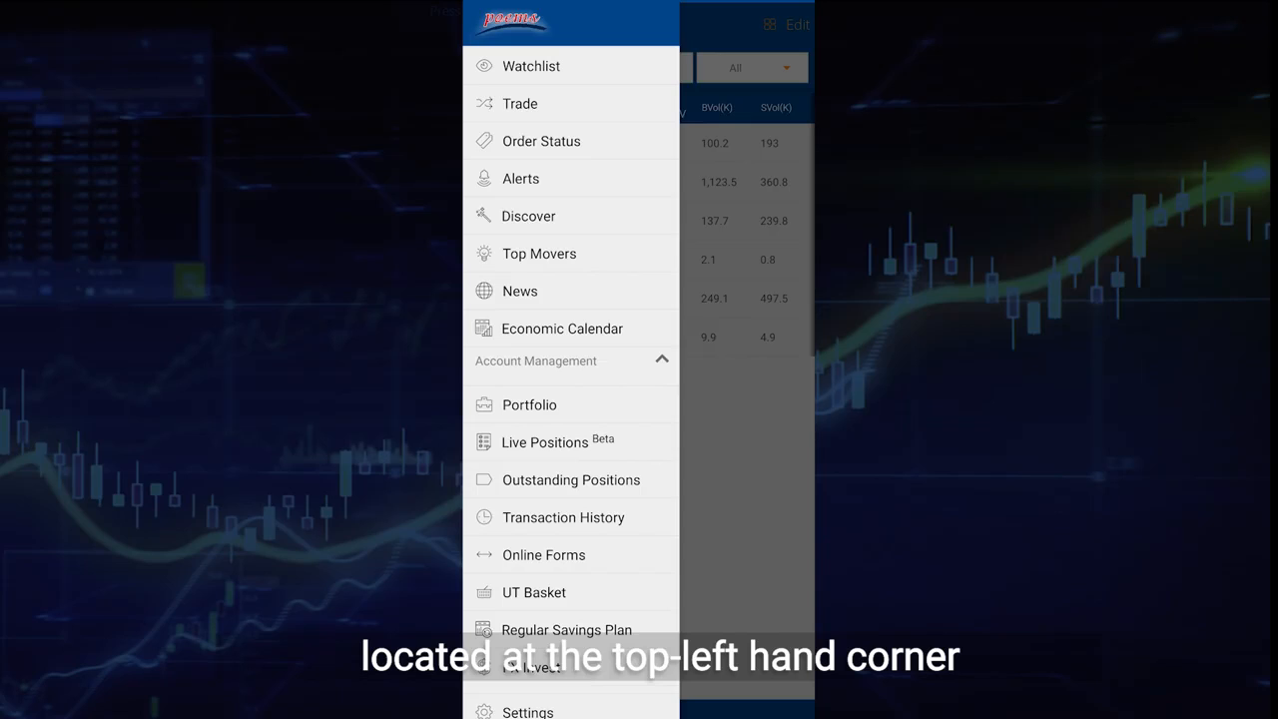
Add the SGX counter to WatchList 1 via the Add Instrument search for 'sgx'
{"action": "left_click", "coordinate": [637, 24]}
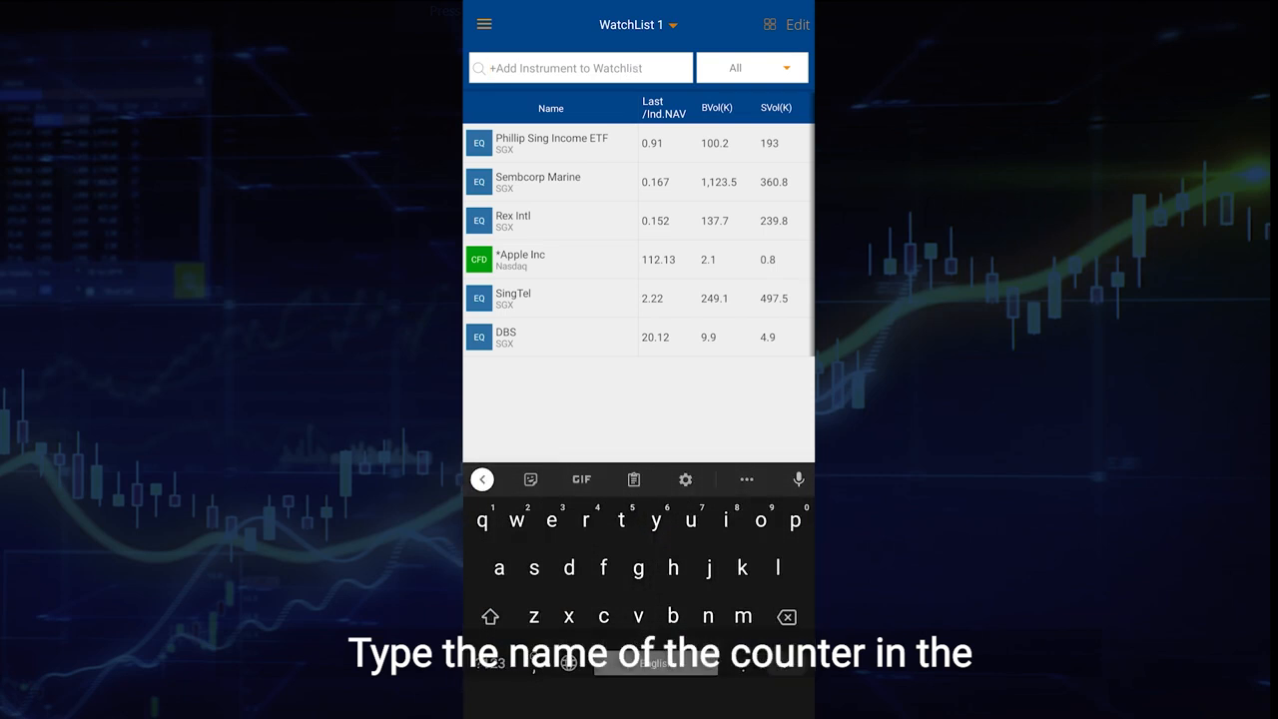
{"action": "type", "text": "sgx"}
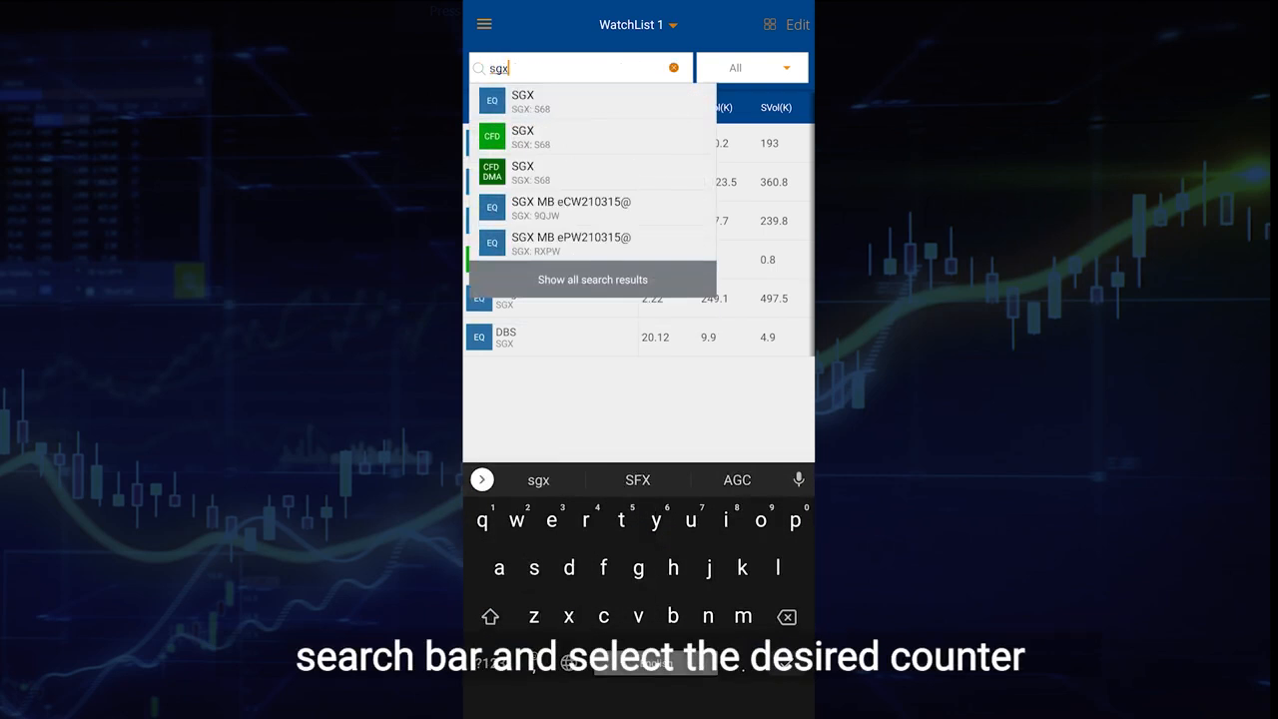
{"action": "left_click", "coordinate": [523, 100]}
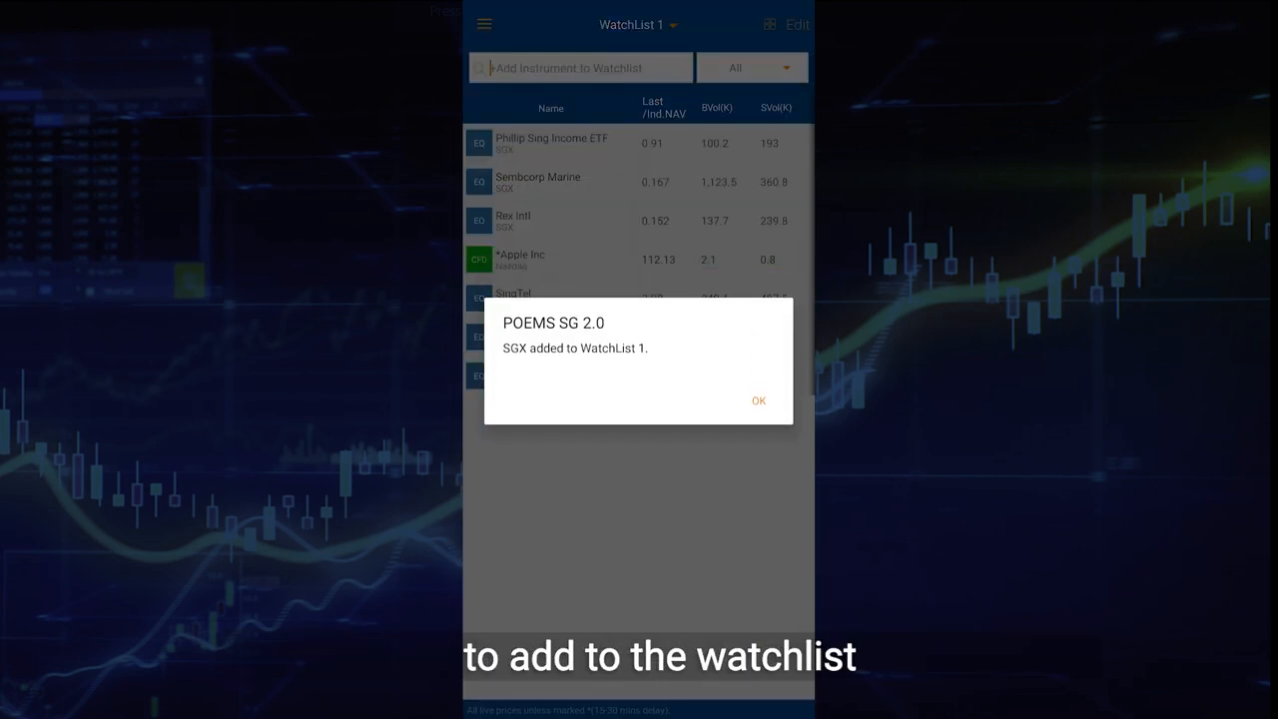
{"action": "left_click", "coordinate": [759, 399]}
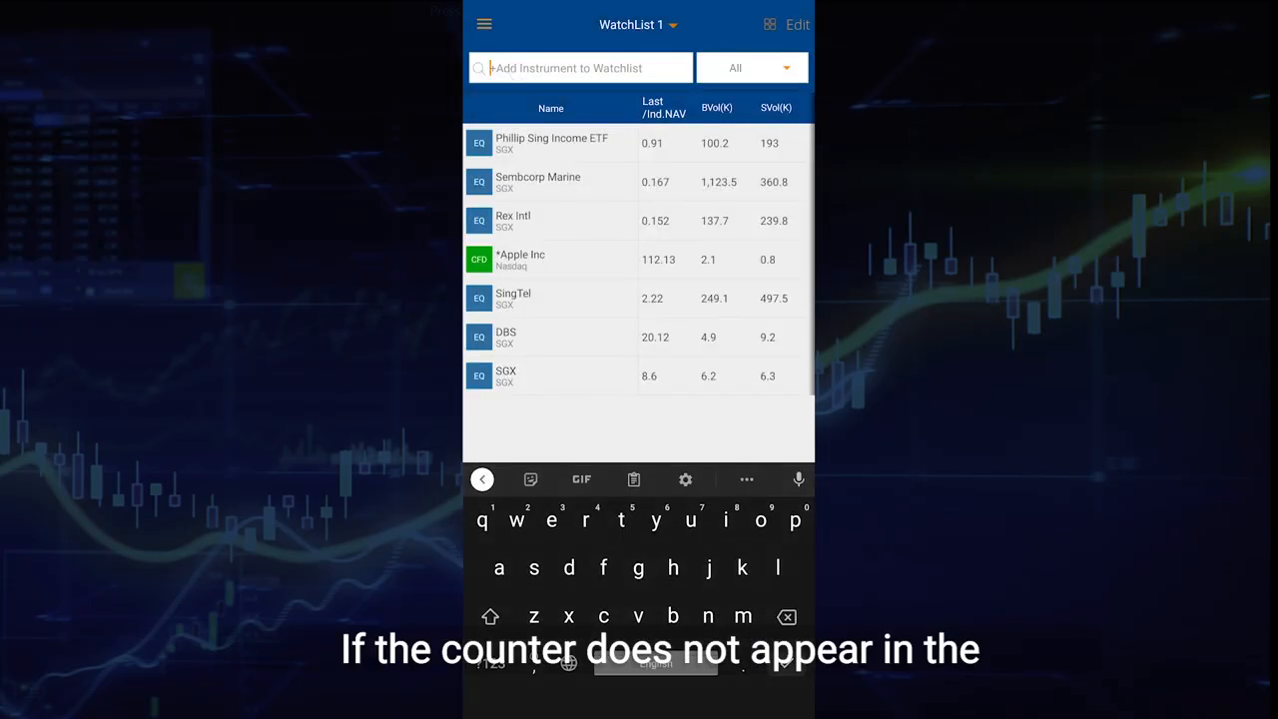
Add CapitaLand to WatchList 1 from the full search results for 'capi'
{"action": "type", "text": "capi"}
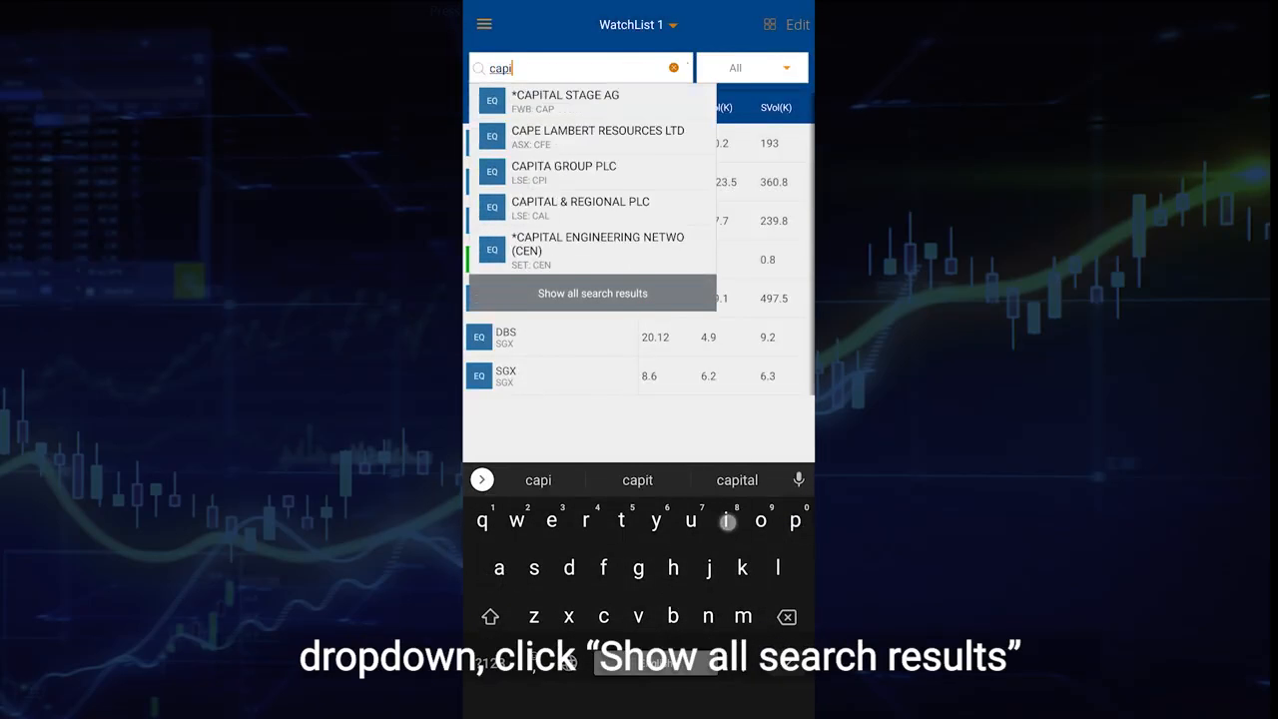
{"action": "left_click", "coordinate": [591, 291]}
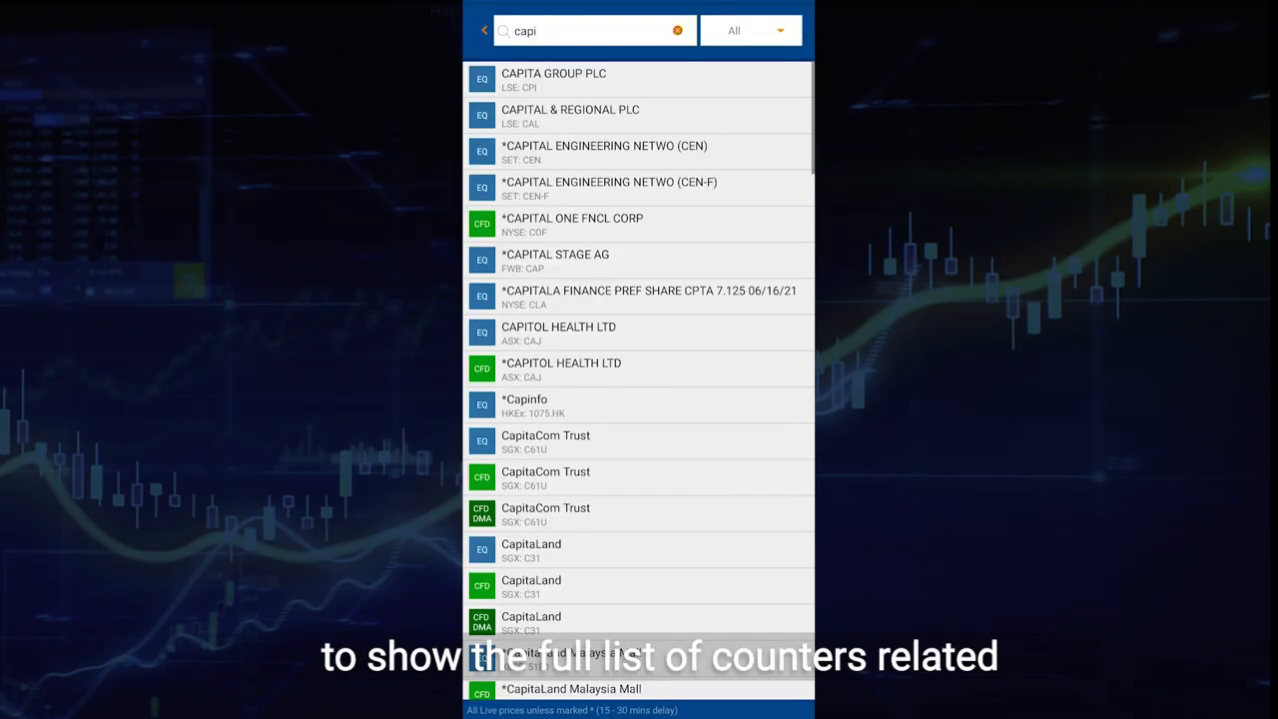
{"action": "scroll", "scroll_direction": "down", "scroll_amount": 3}
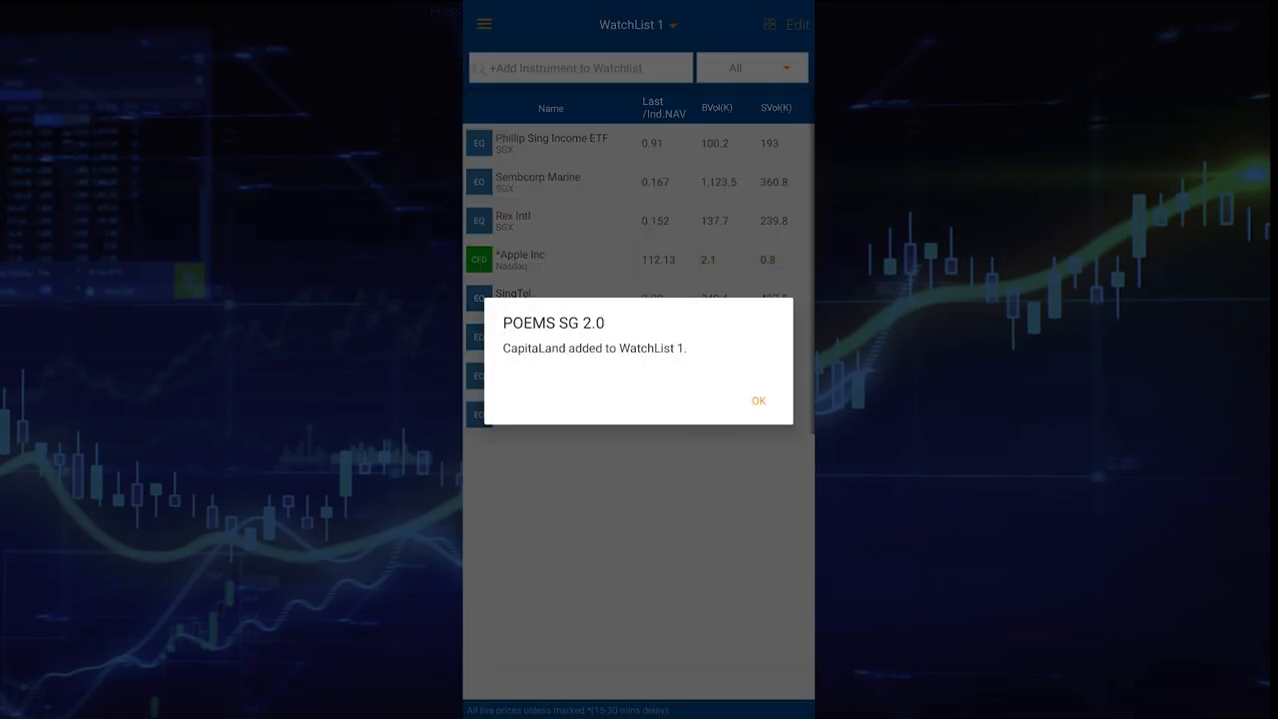
{"action": "left_click", "coordinate": [759, 399]}
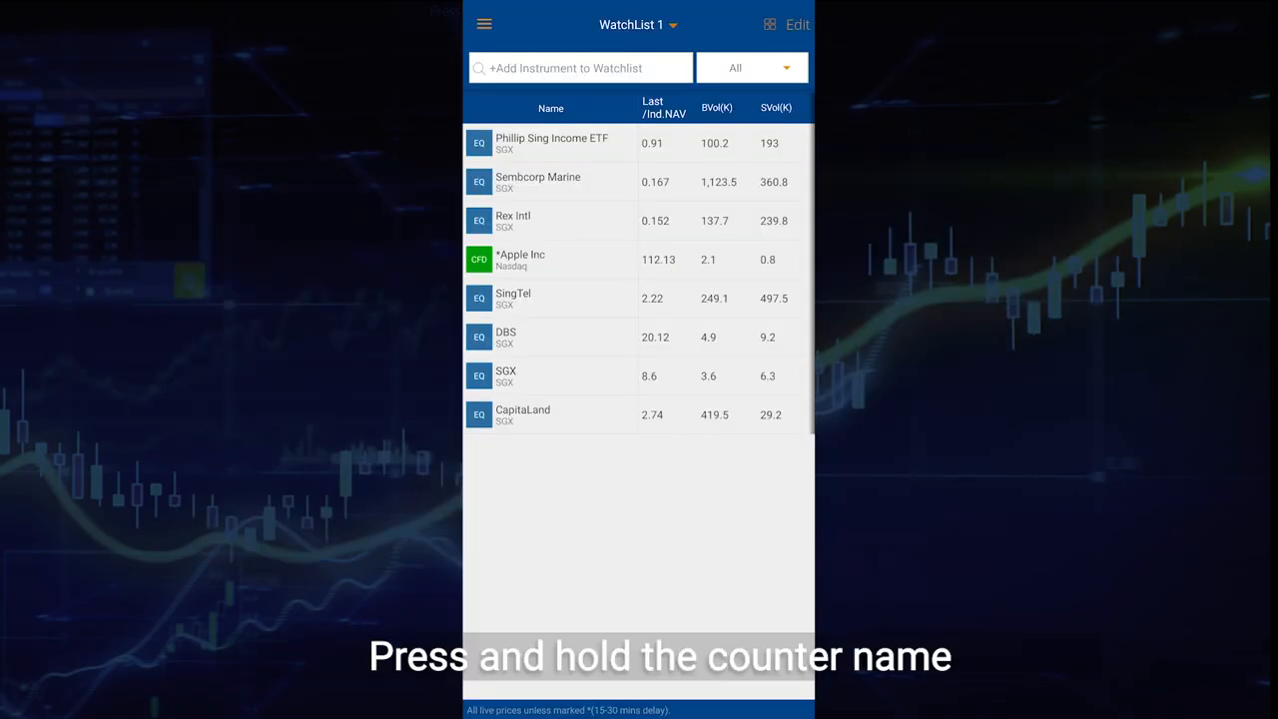
Enter edit mode on WatchList 1 and mark DBS and CapitaLand for deletion
{"action": "left_click", "coordinate": [523, 413]}
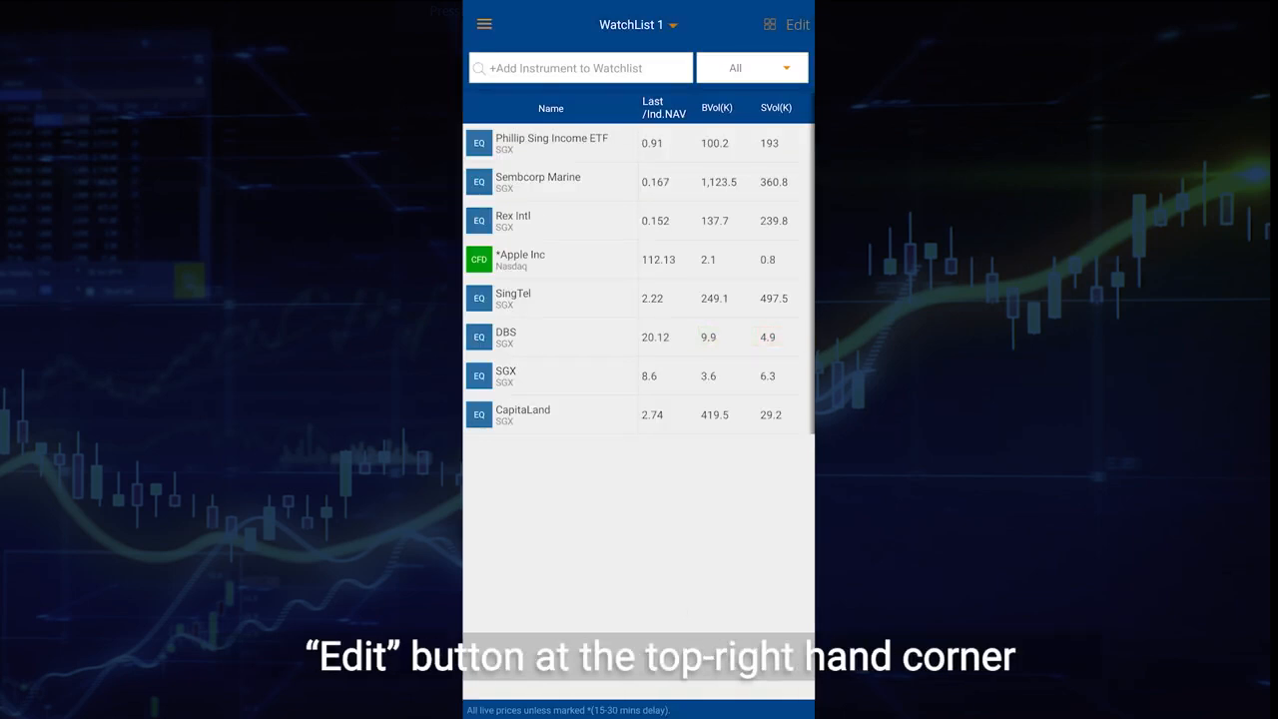
{"action": "left_click", "coordinate": [797, 24]}
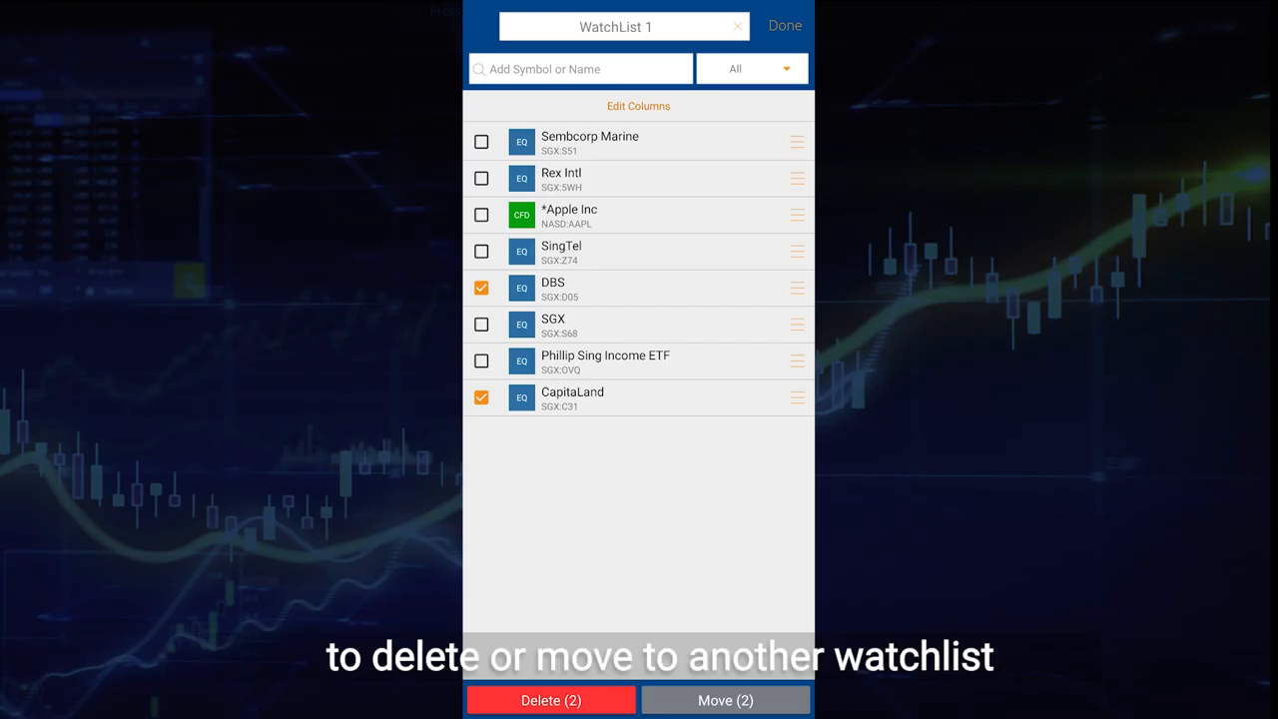
Delete the two marked counters DBS and CapitaLand from WatchList 1
{"action": "left_click", "coordinate": [551, 699]}
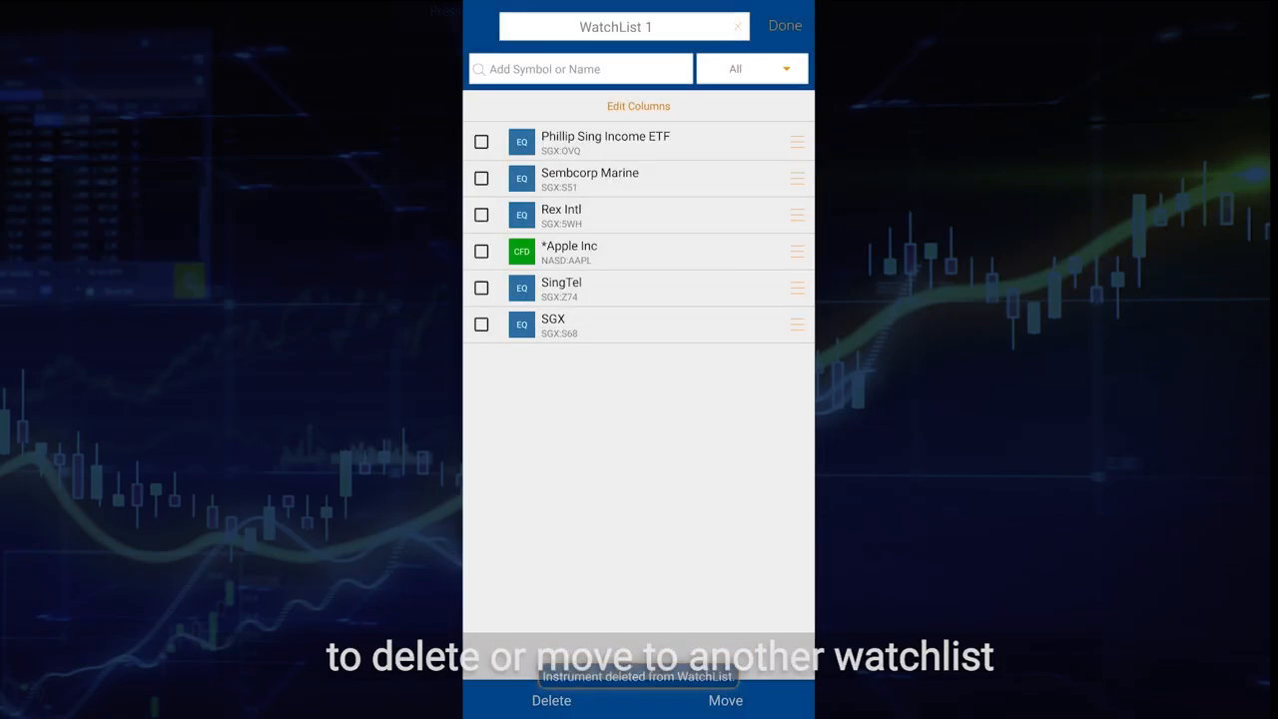
{"action": "left_click", "coordinate": [639, 106]}
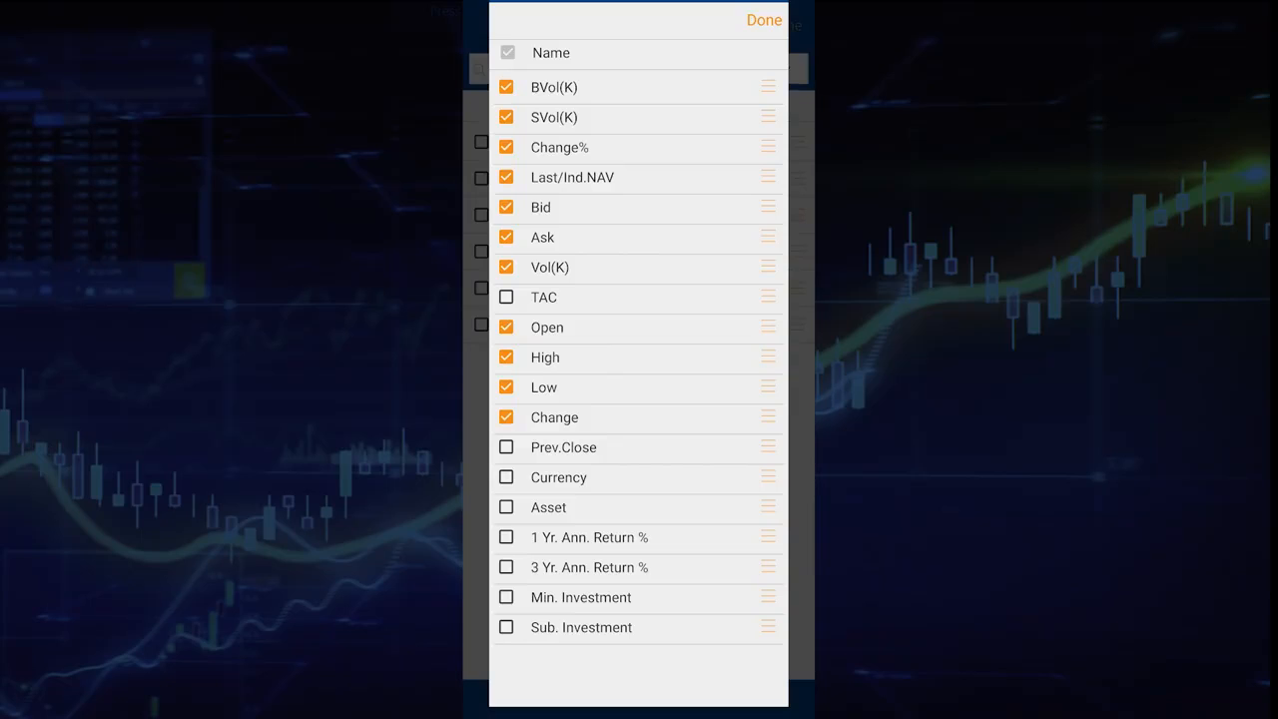
Remove the Open column so WatchList 1 shows BVol(K), SVol(K) and Change%
{"action": "left_click", "coordinate": [762, 20]}
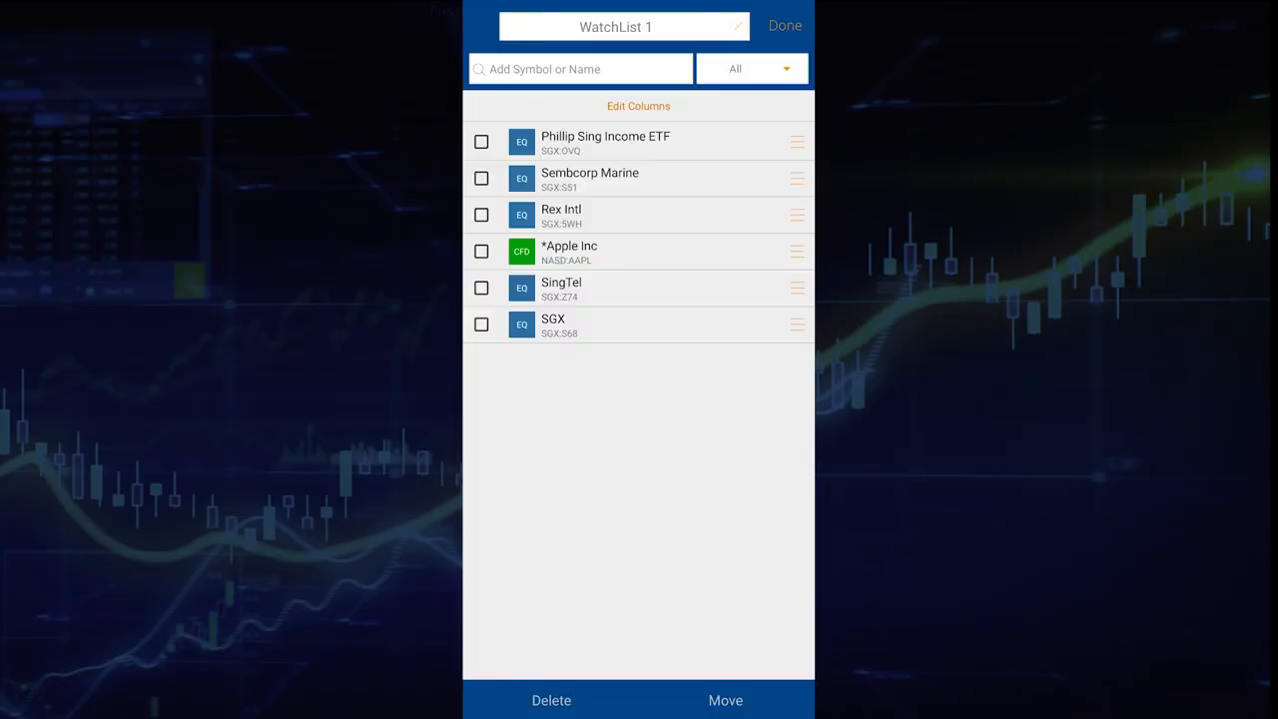
{"action": "left_click", "coordinate": [785, 24]}
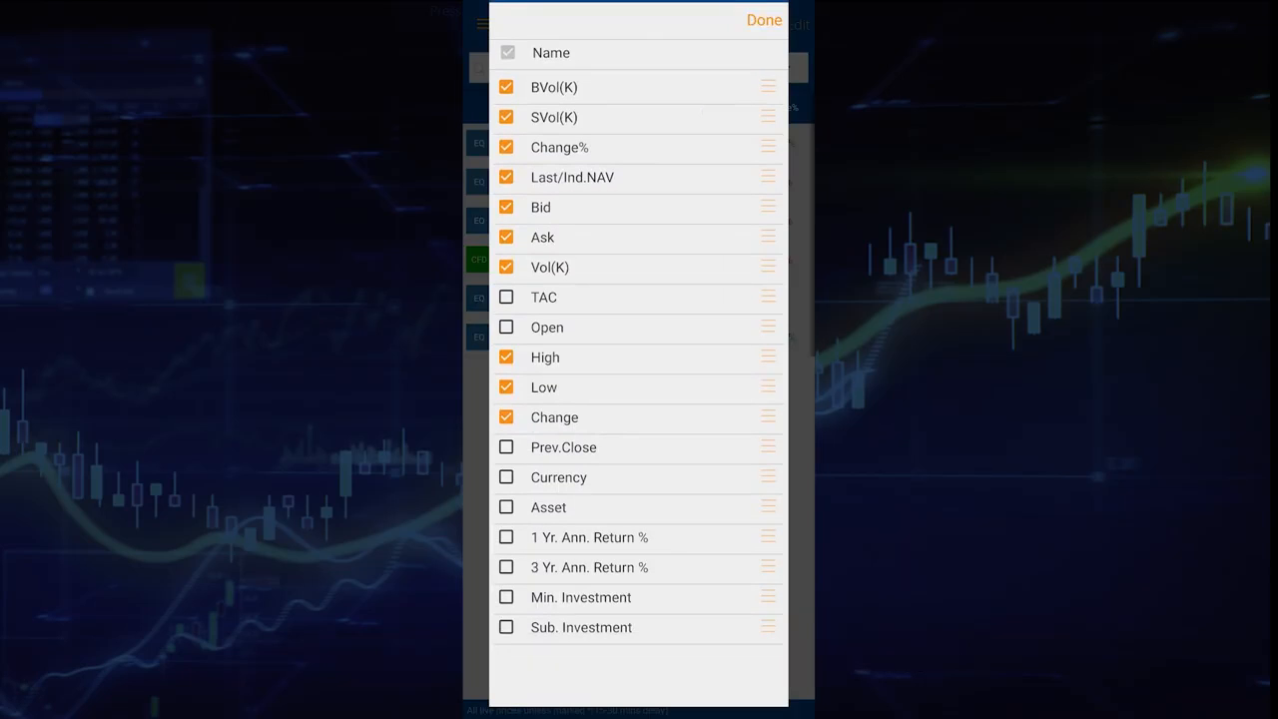
{"action": "left_click", "coordinate": [763, 20]}
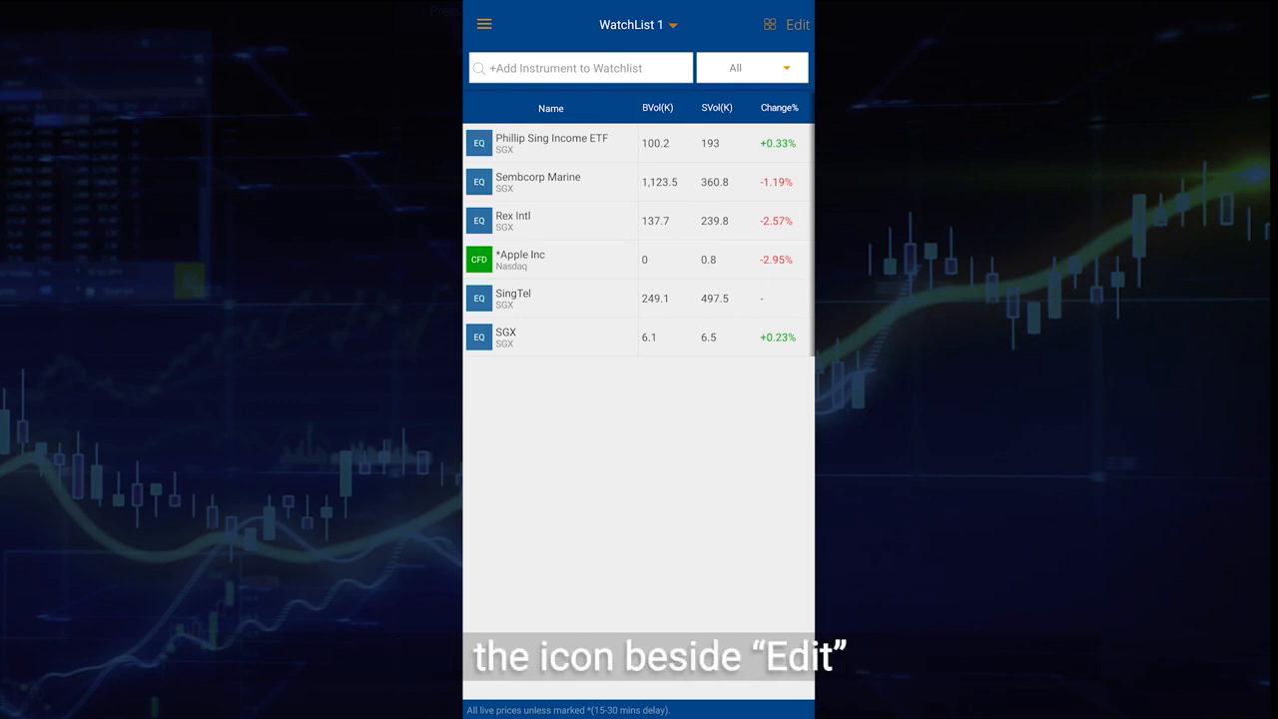
Navigate from the watchlist to the Top Movers list of SGX Top 30 Volume counters
{"action": "left_click", "coordinate": [769, 24]}
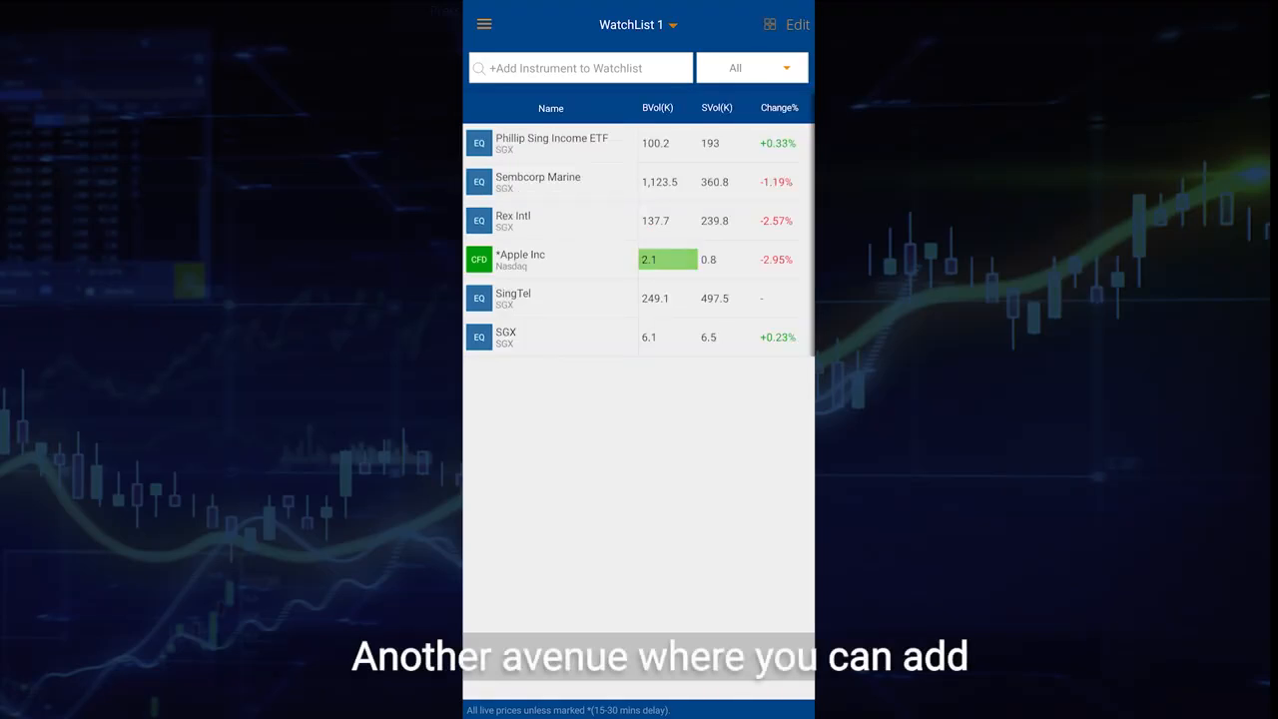
{"action": "left_click", "coordinate": [484, 24]}
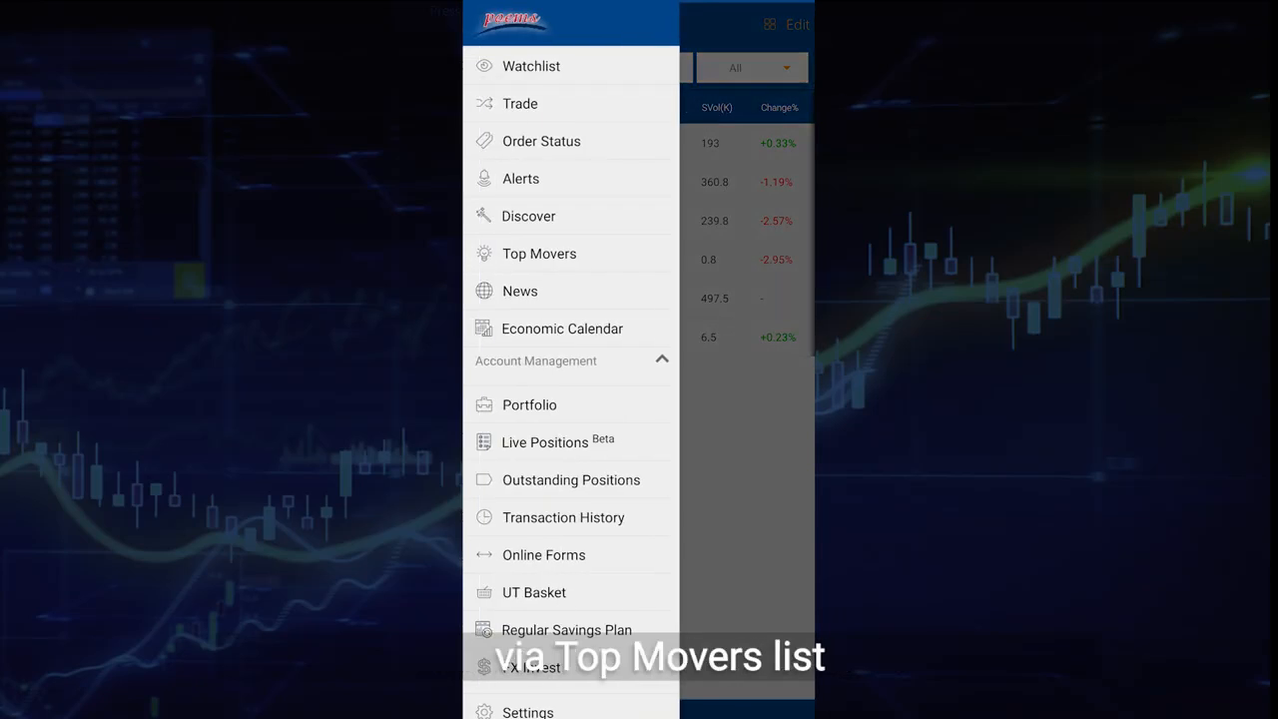
{"action": "left_click", "coordinate": [539, 251]}
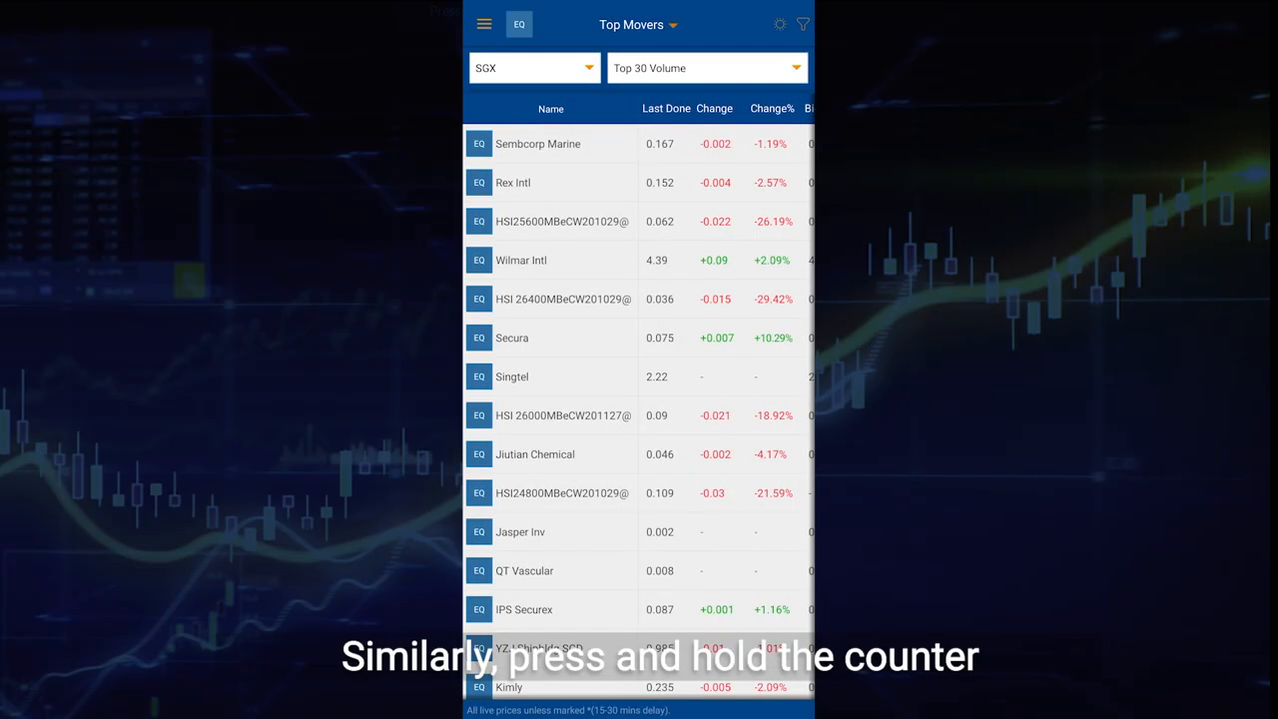
Add Wilmar Intl to WatchList 2 from its Top Movers actions
{"action": "left_click", "coordinate": [519, 260]}
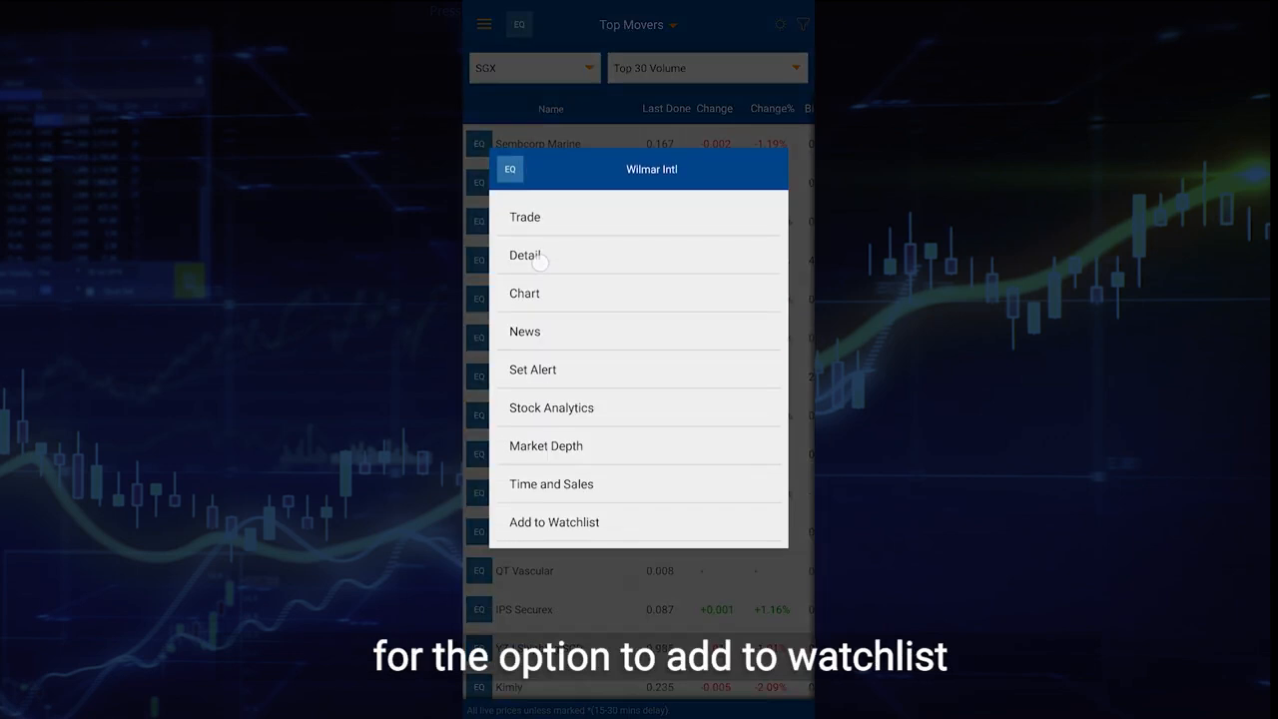
{"action": "left_click", "coordinate": [553, 521]}
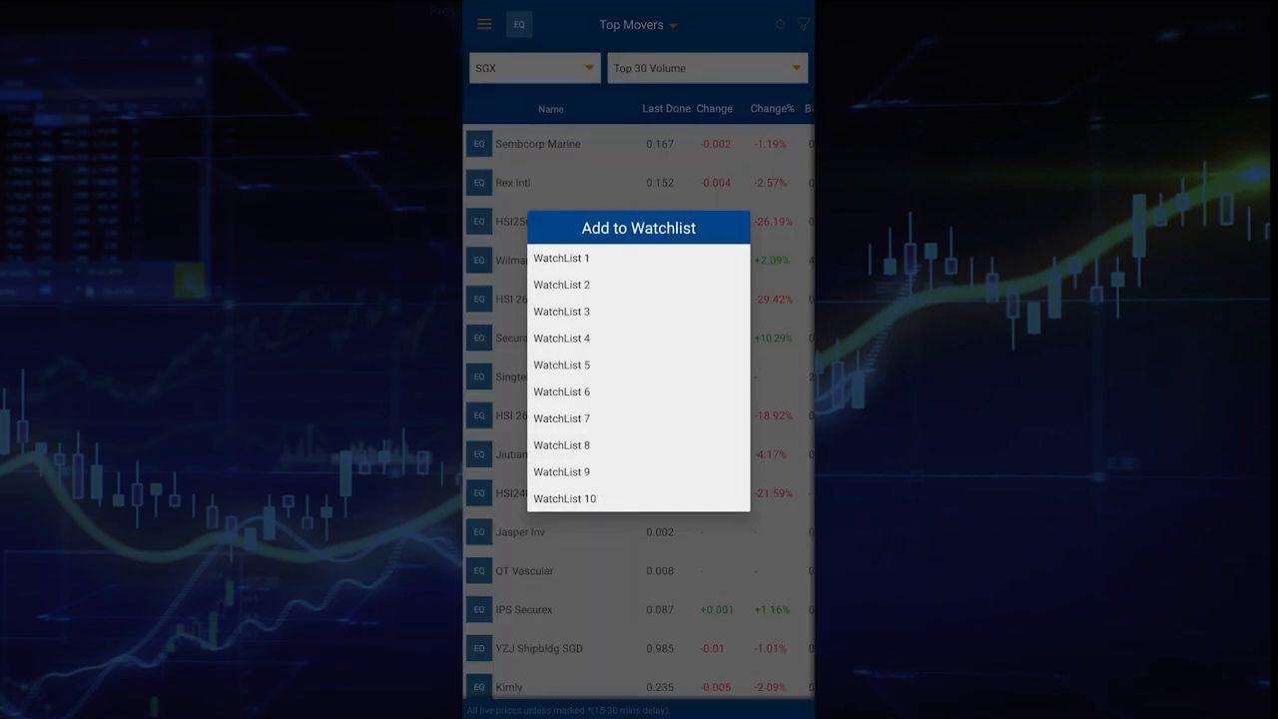
{"action": "left_click", "coordinate": [561, 284]}
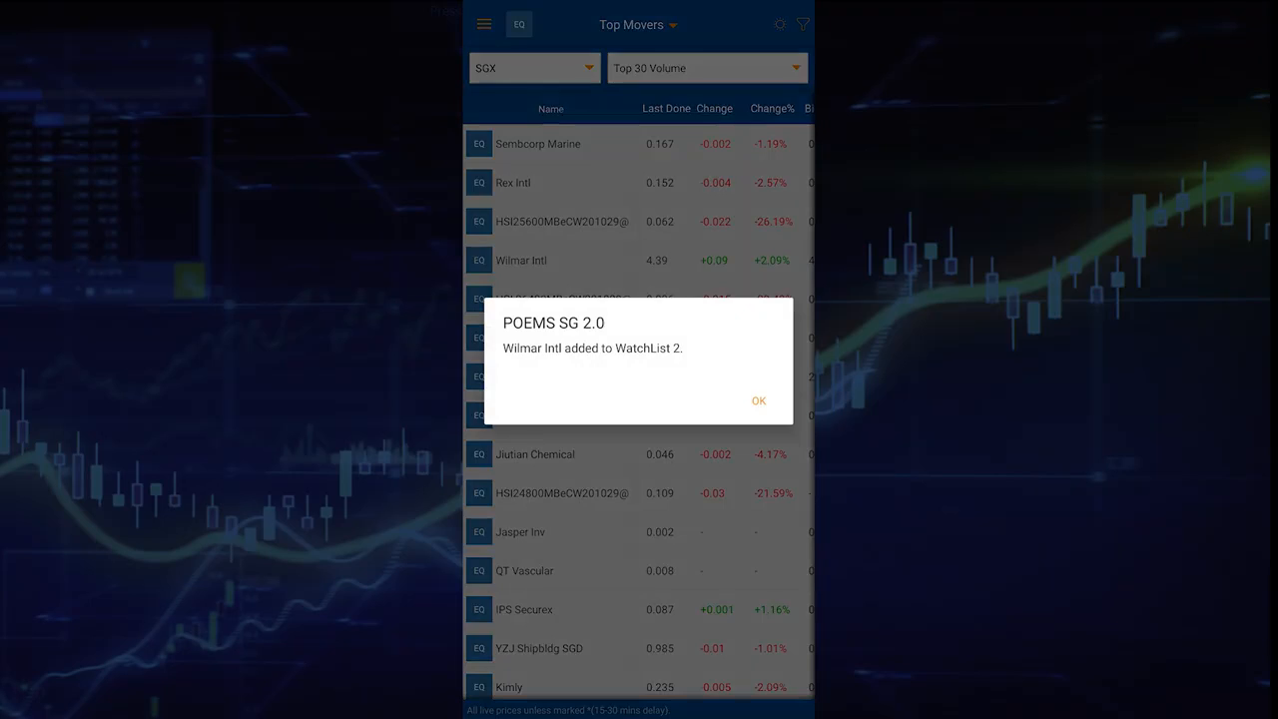